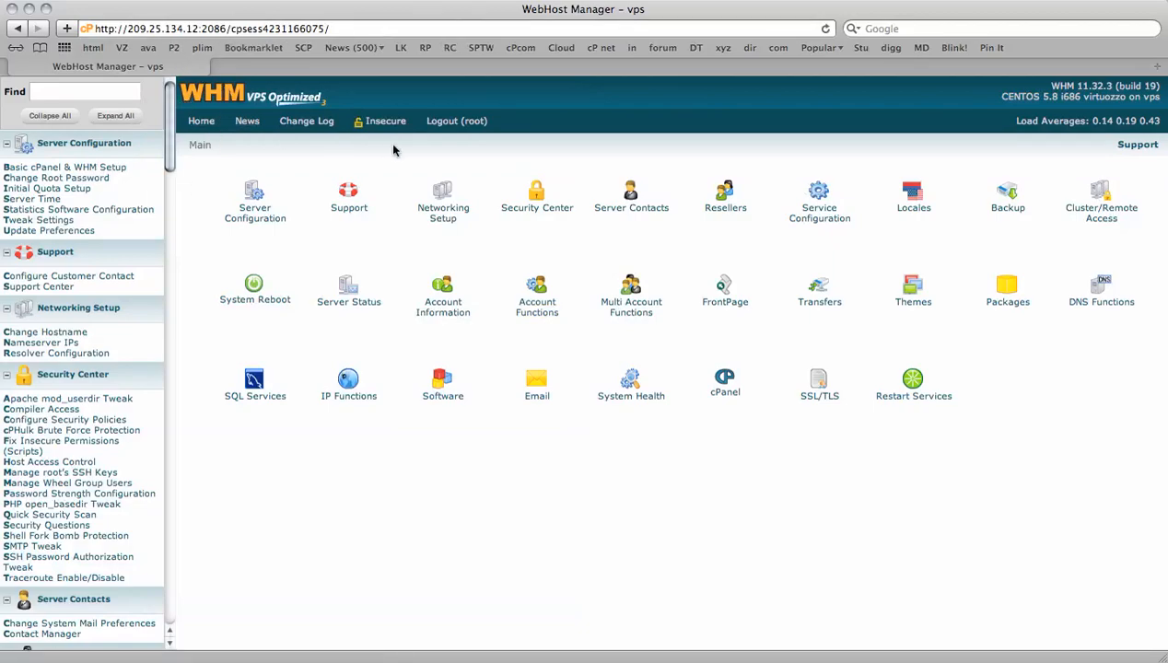
mouse_move(1075, 186)
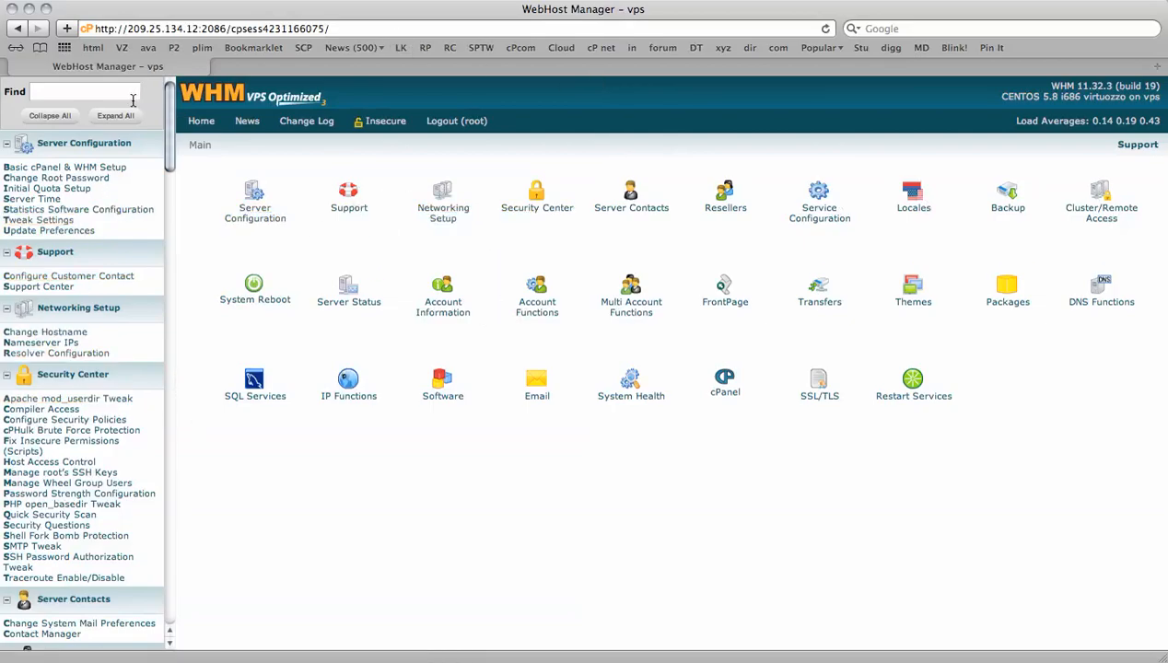
Filter the WHM function list with 'eas' so only EasyApache (Apache Update) remains.
text(eas)
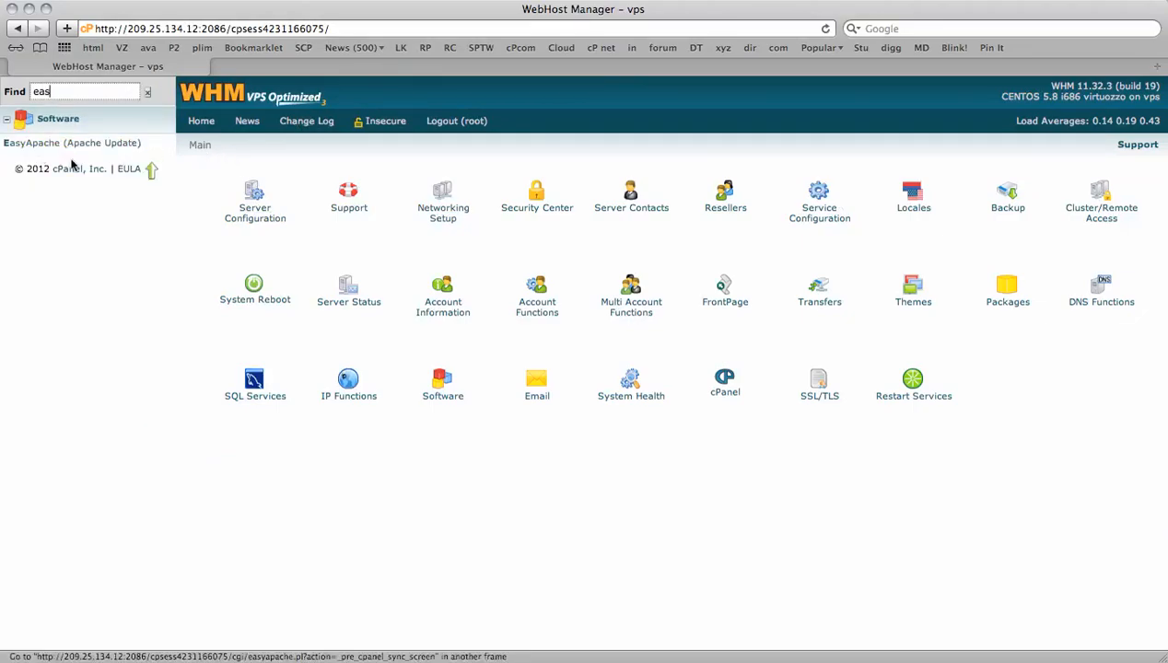
Start EasyApache with the previously saved config and keep Apache 2.2.22 selected.
click(72, 144)
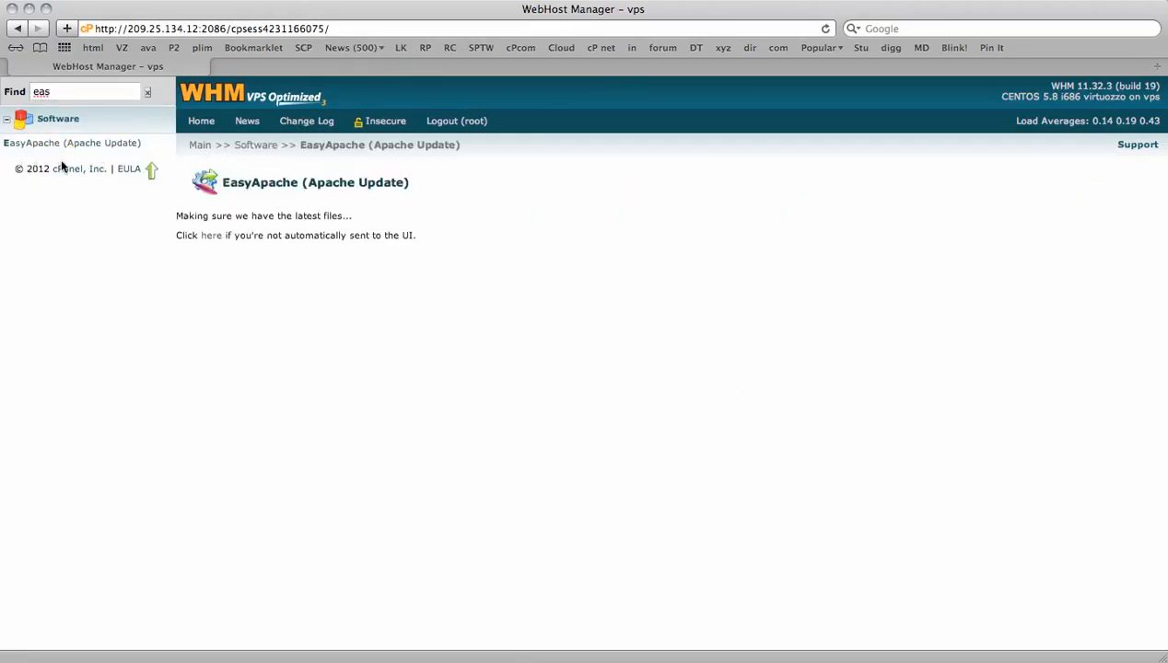
mouse_move(593, 214)
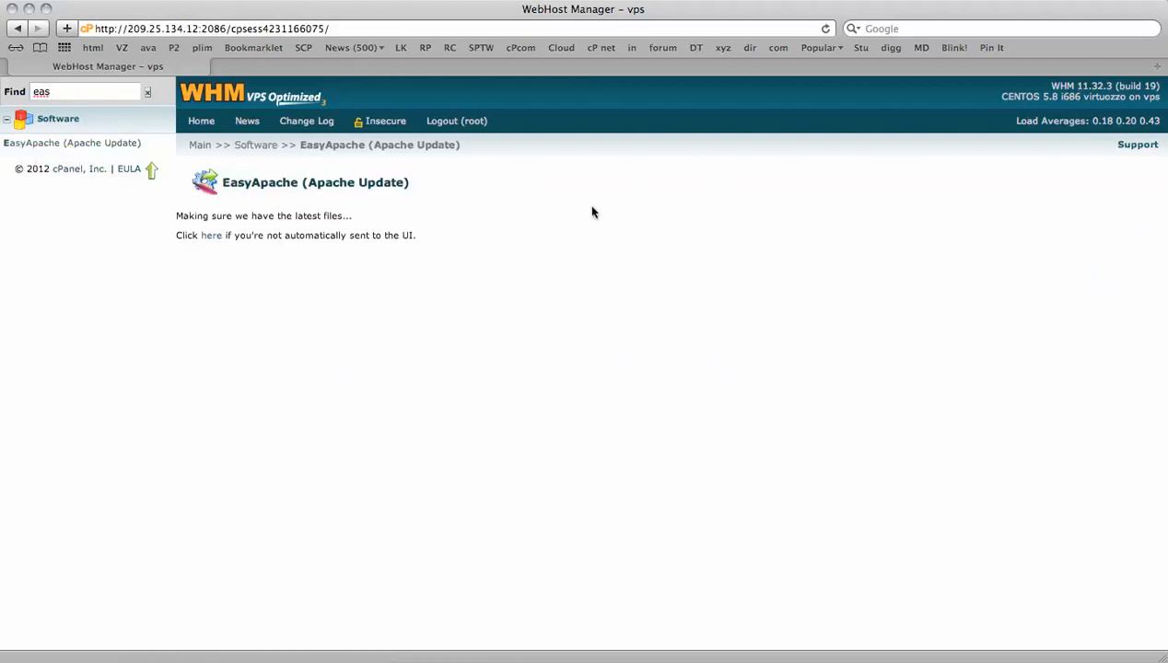
mouse_move(453, 232)
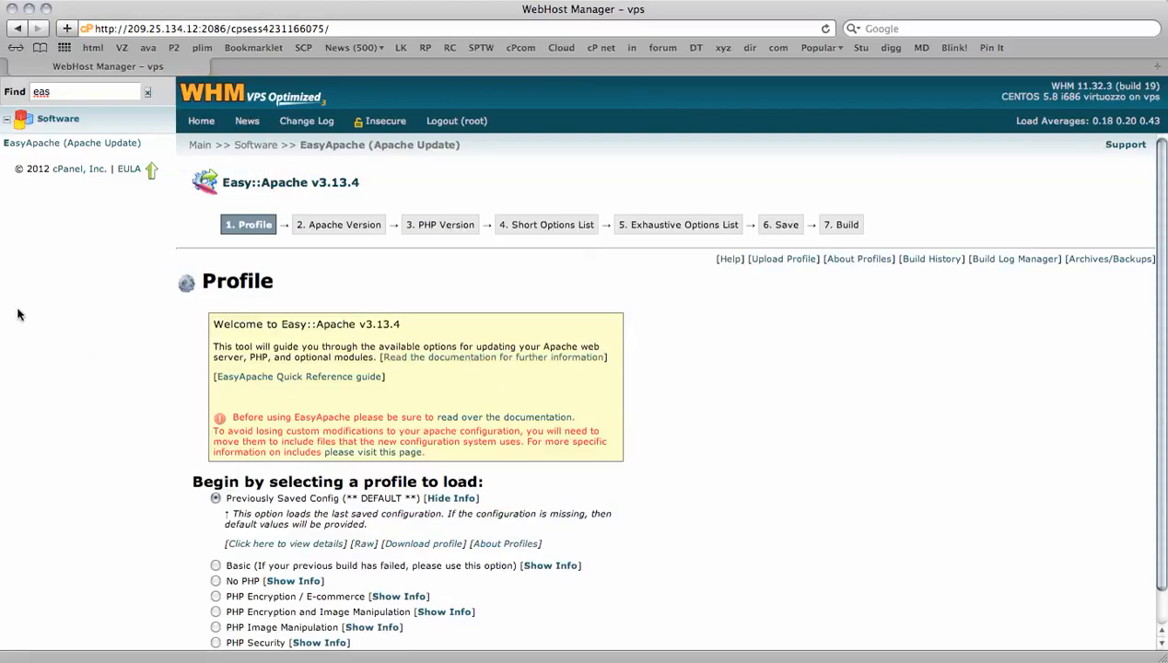
mouse_move(494, 269)
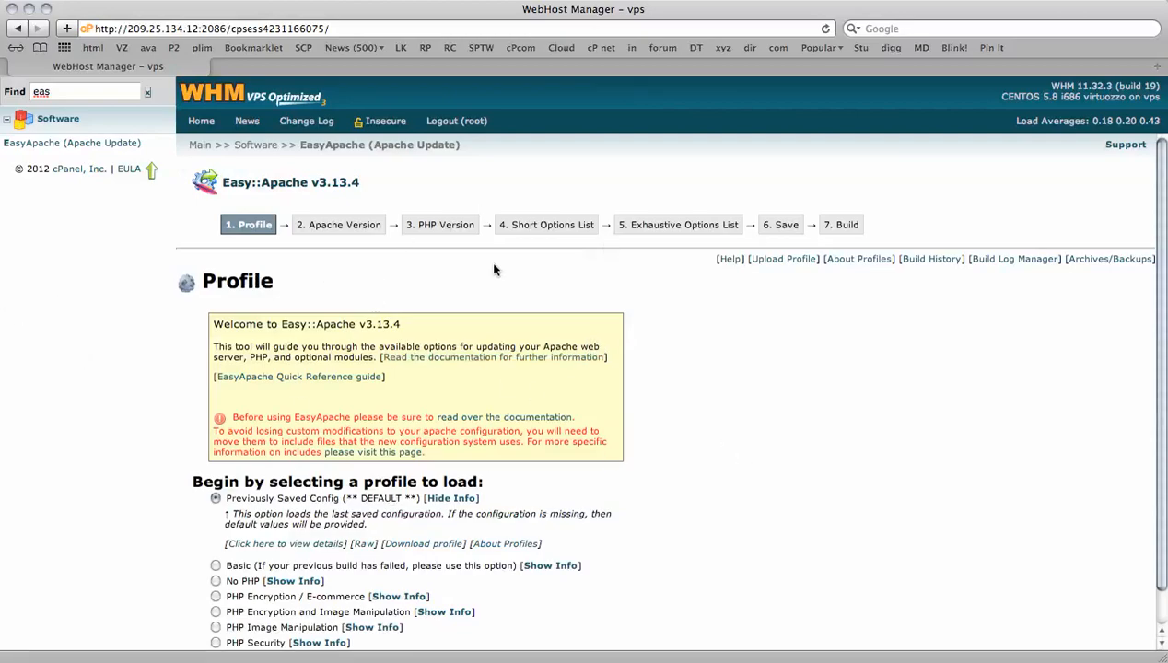
scroll(down, 3)
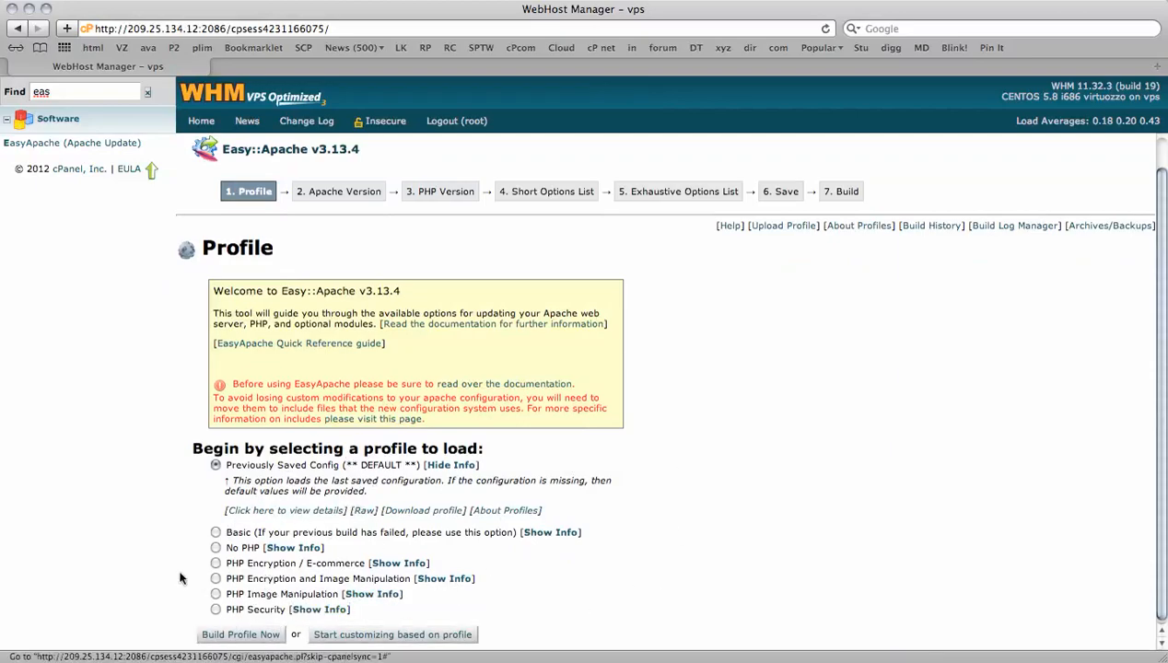
mouse_move(733, 530)
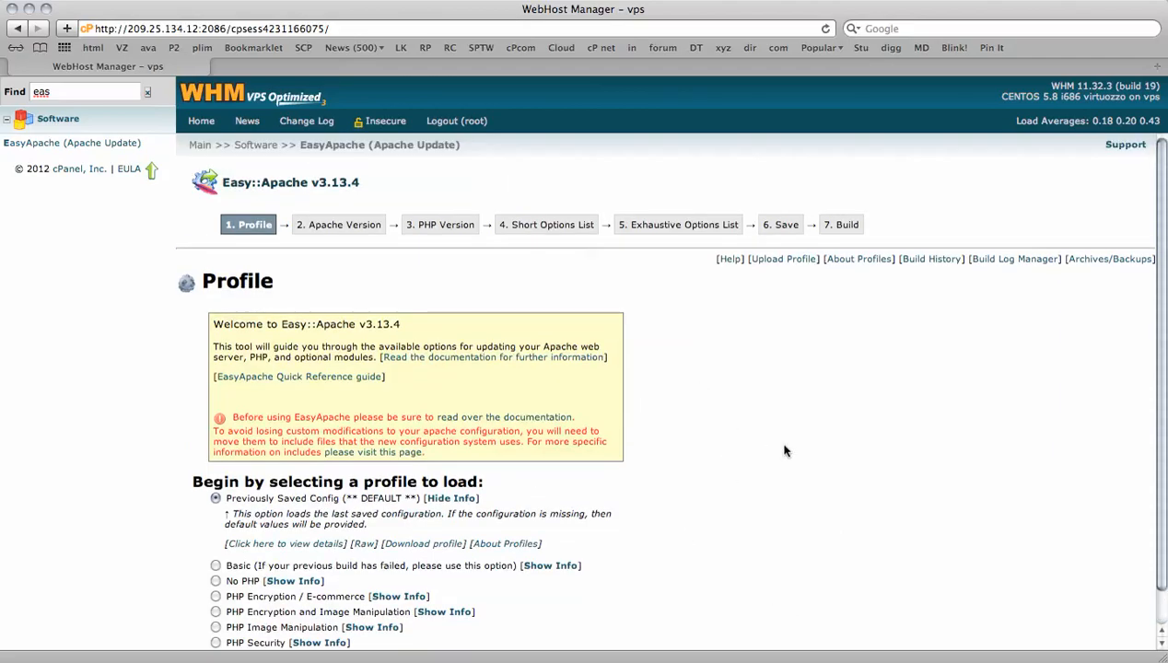
mouse_move(530, 457)
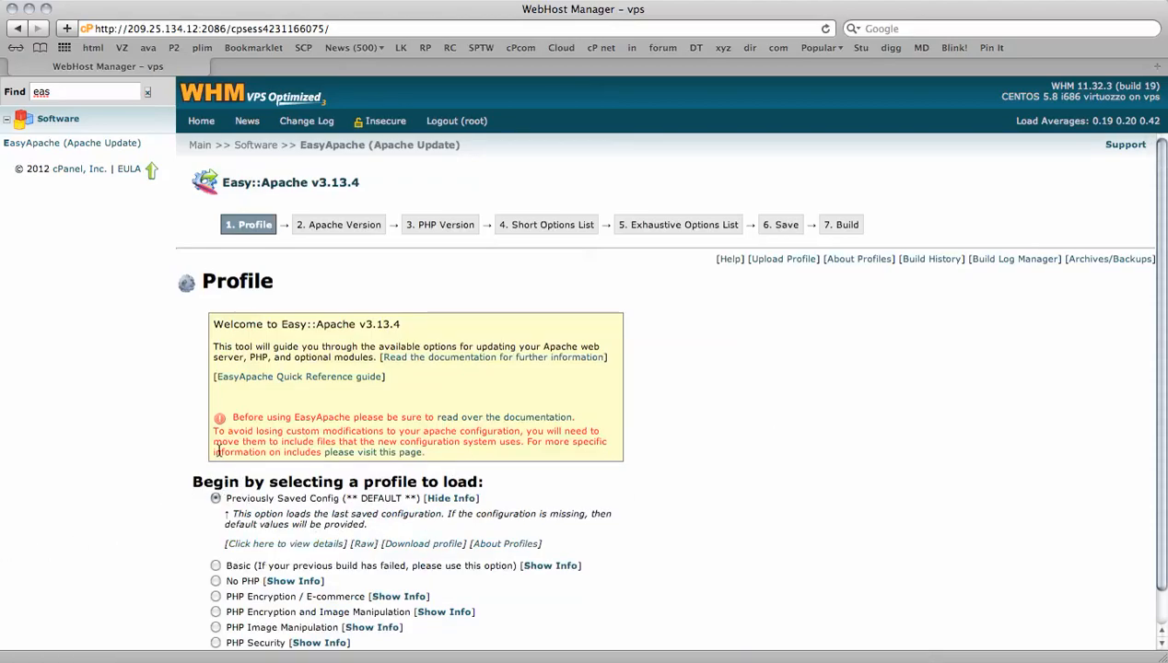
mouse_move(313, 525)
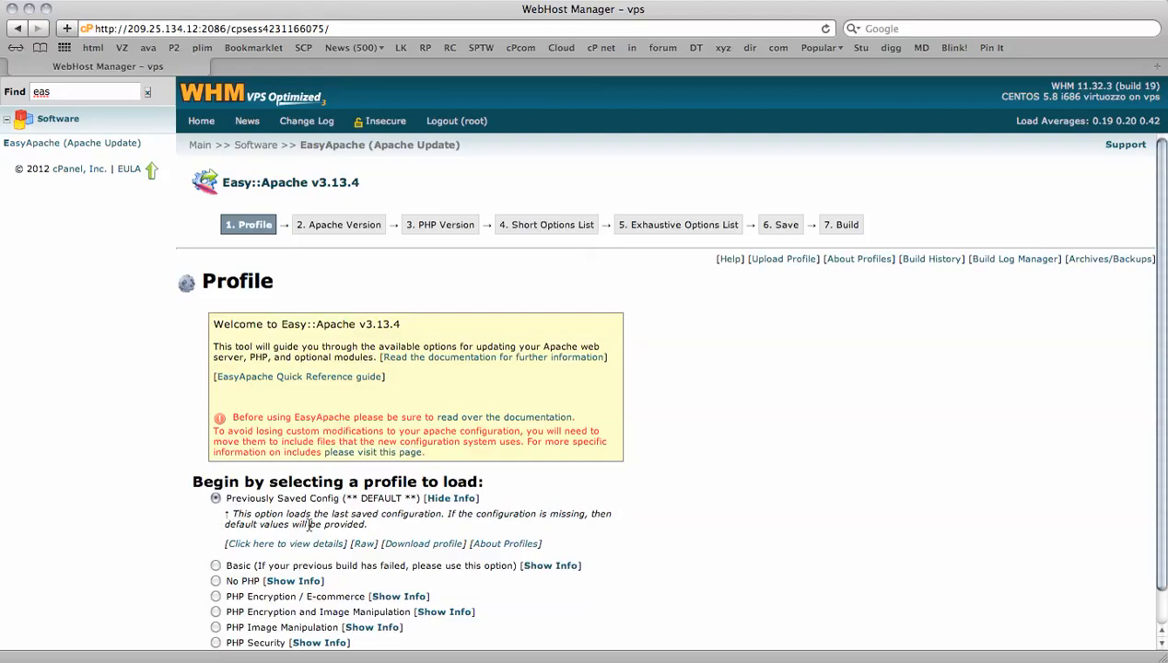
scroll(down, 3)
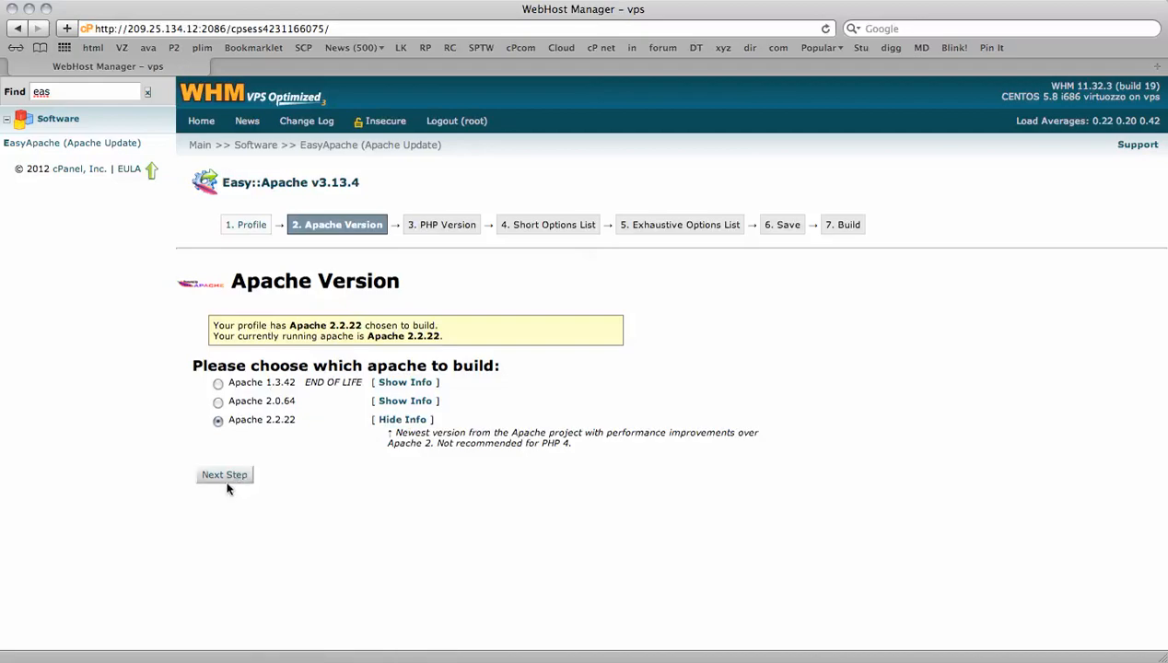
mouse_move(236, 501)
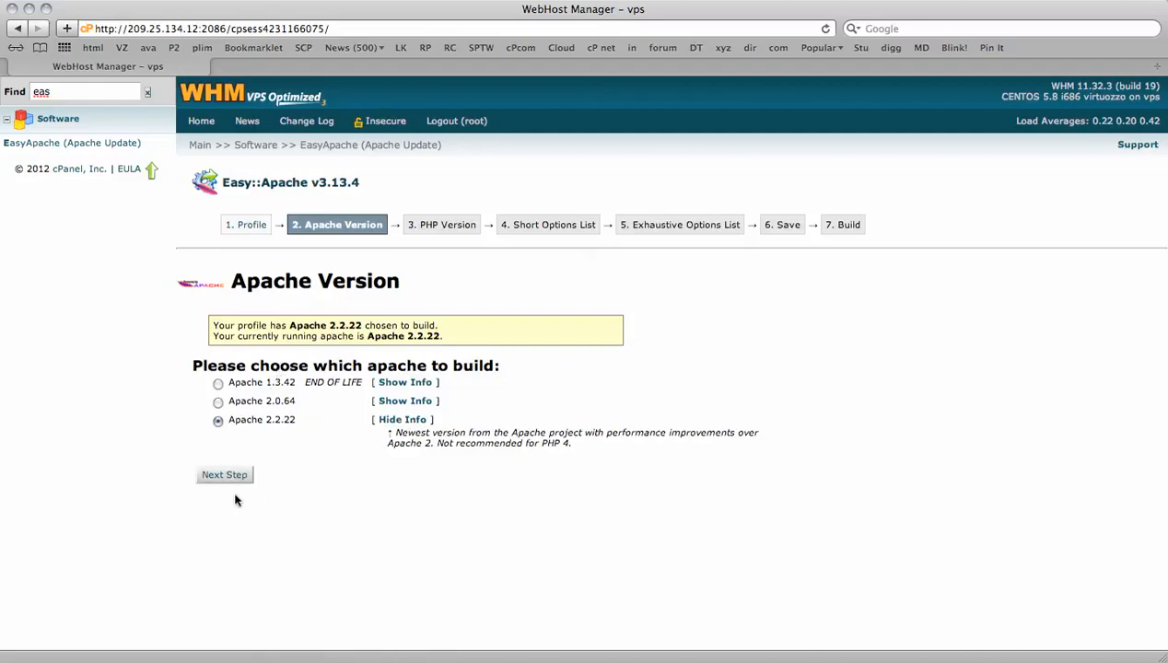
Choose PHP 5.3.13 as the PHP 5 version with PHP 4 at None and continue to Short Options.
click(225, 475)
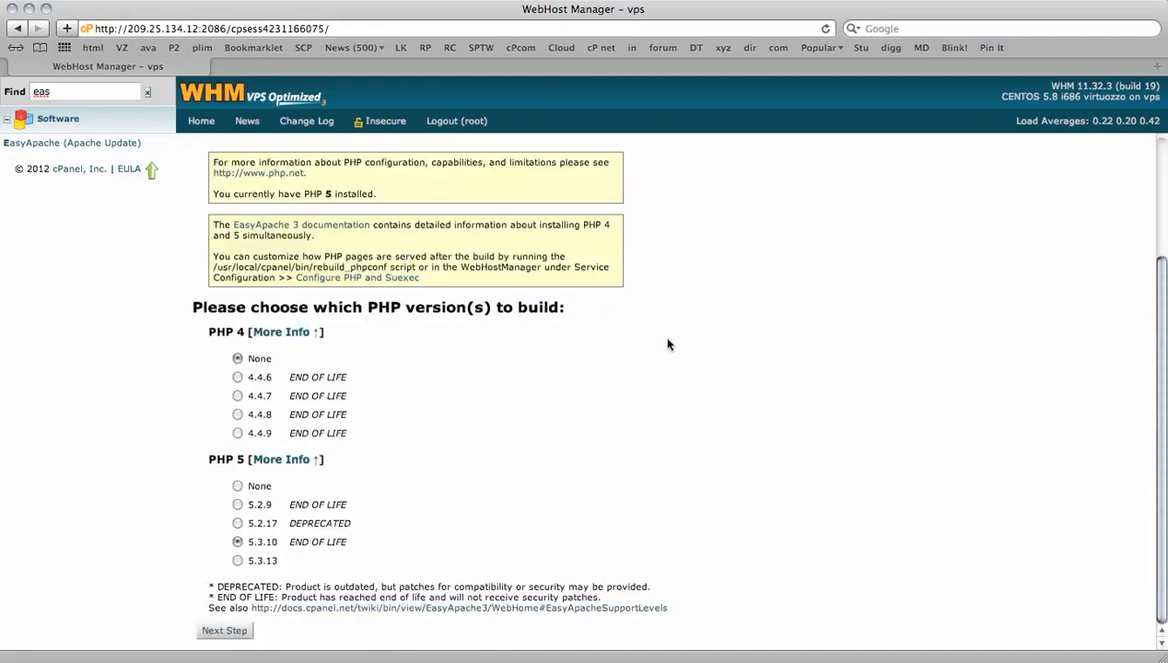
mouse_move(368, 380)
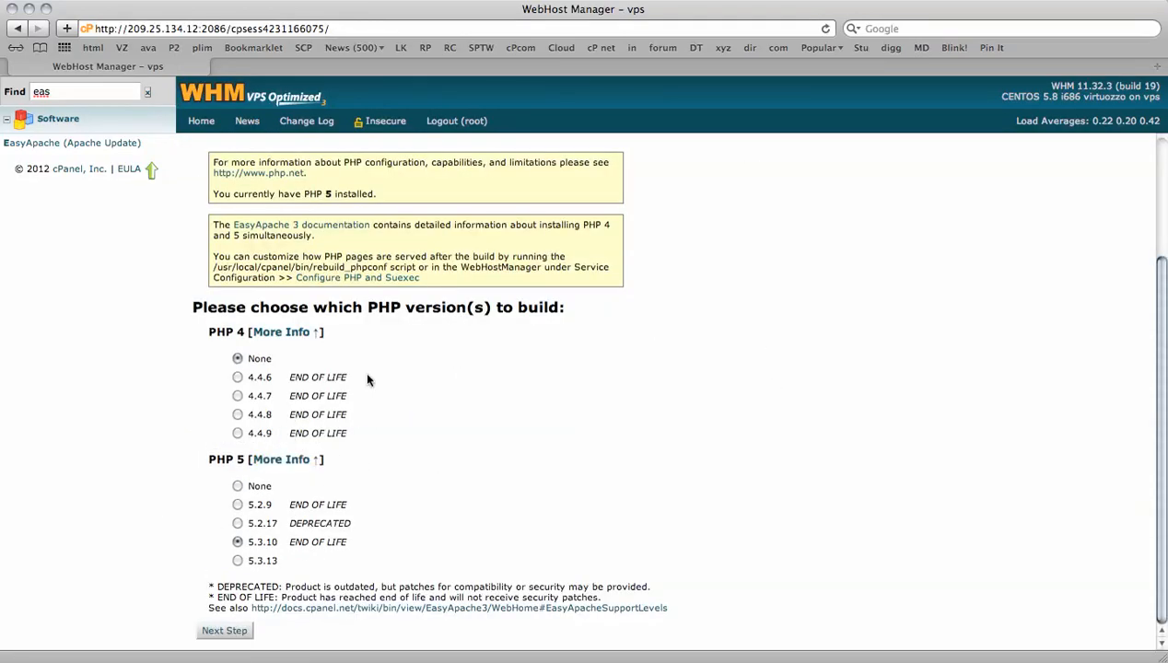
mouse_move(310, 542)
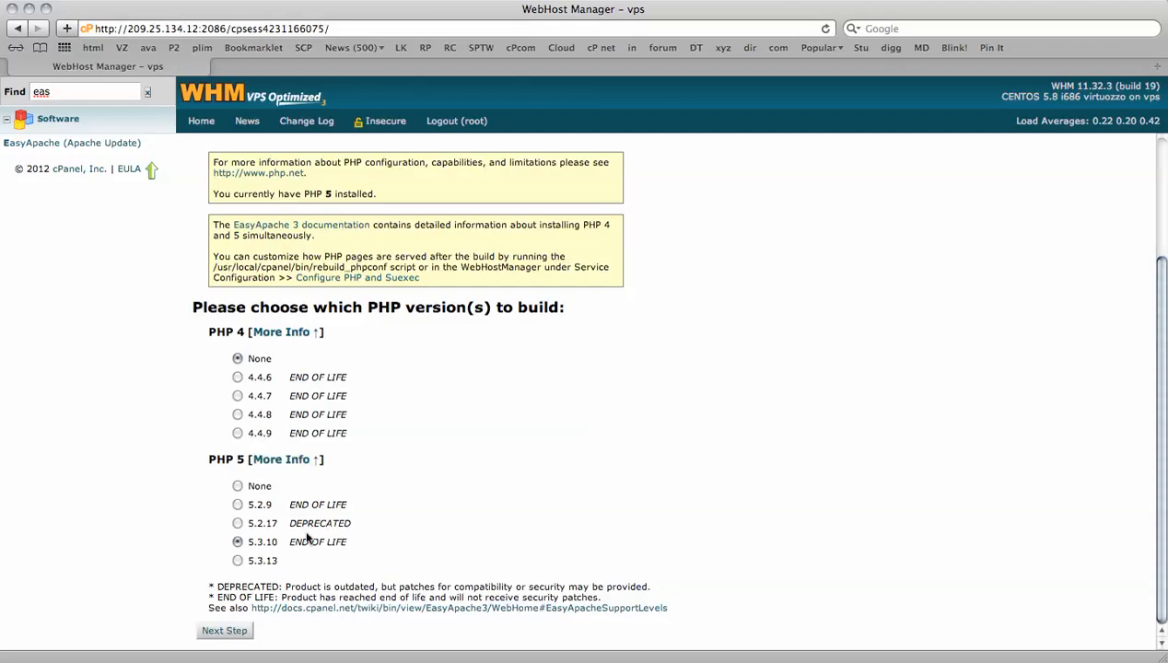
mouse_move(251, 567)
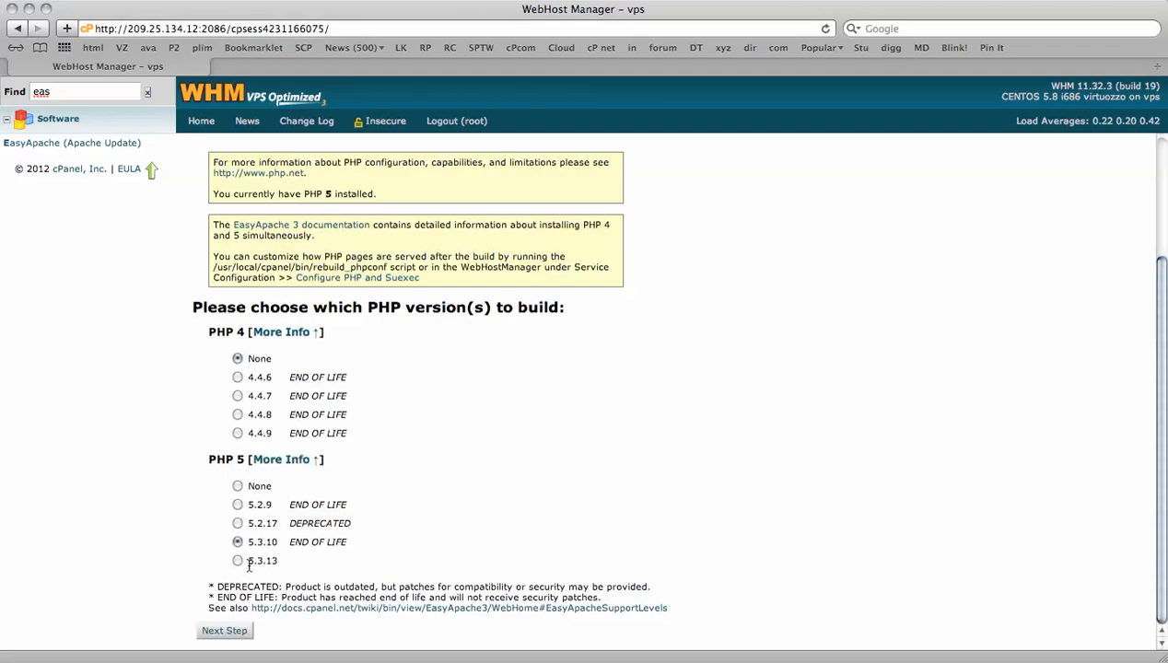
click(234, 560)
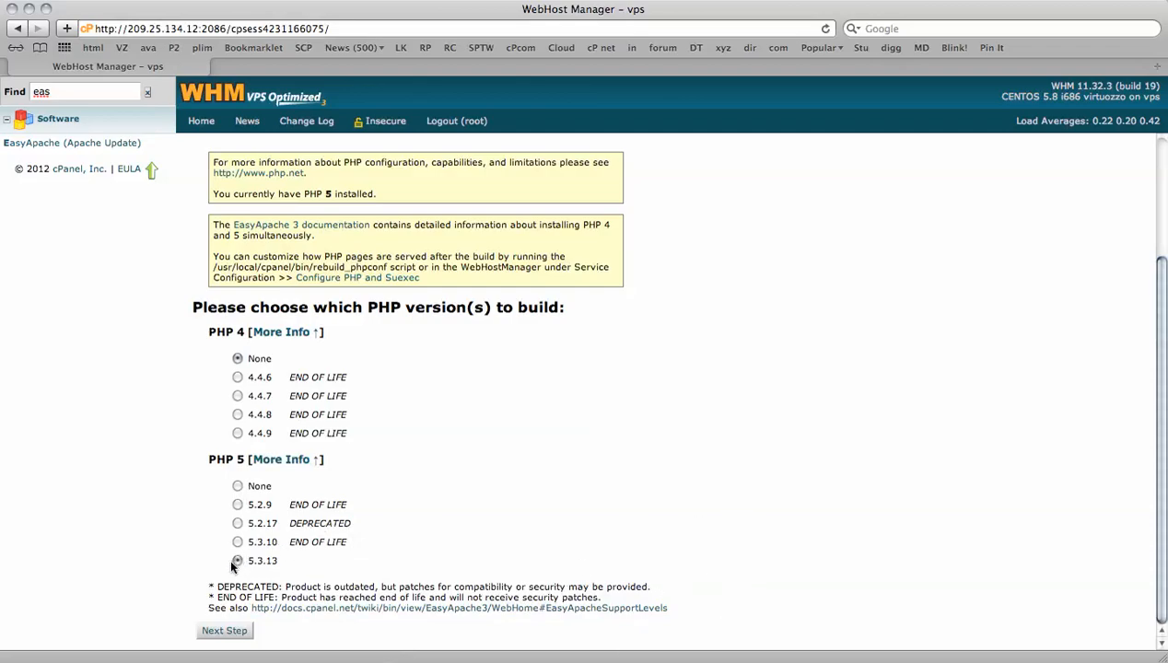
click(236, 560)
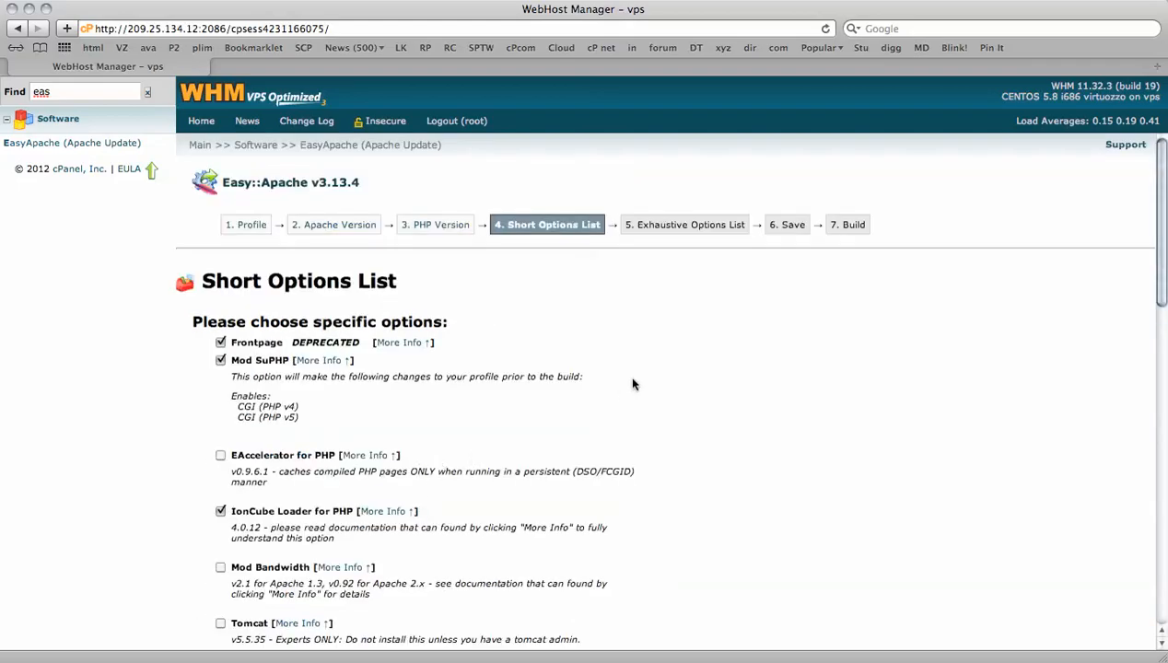
mouse_move(581, 416)
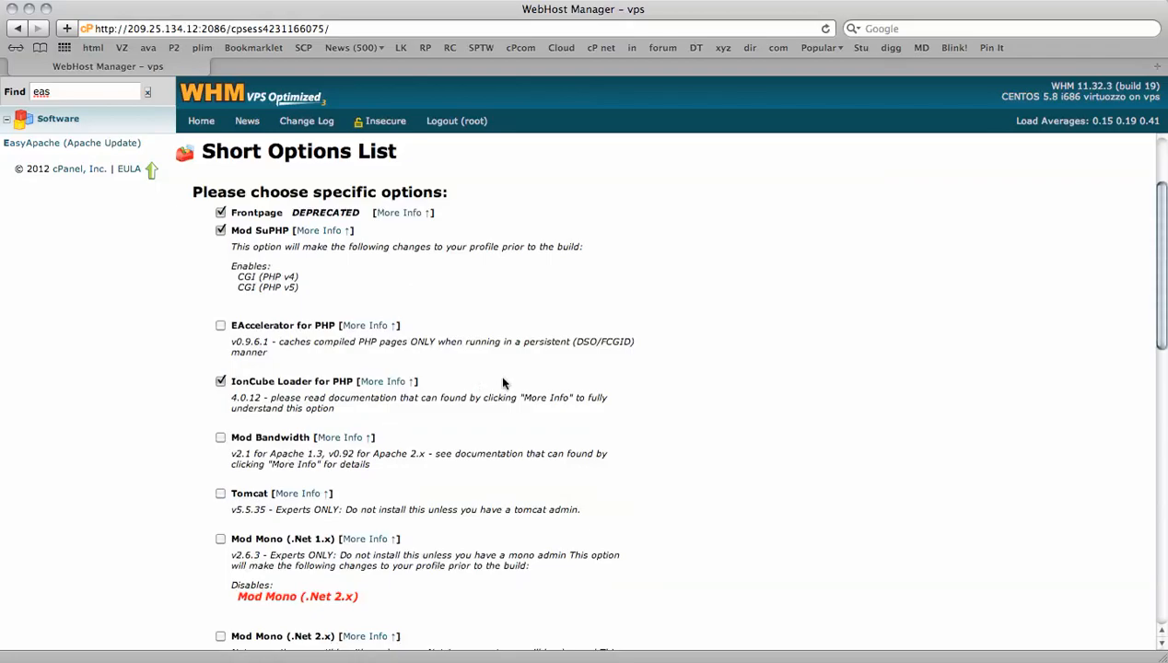
Review the Short Options List to its end, leaving Mod Security, Suhosin and Zend Optimizer unchecked.
scroll(down, 3)
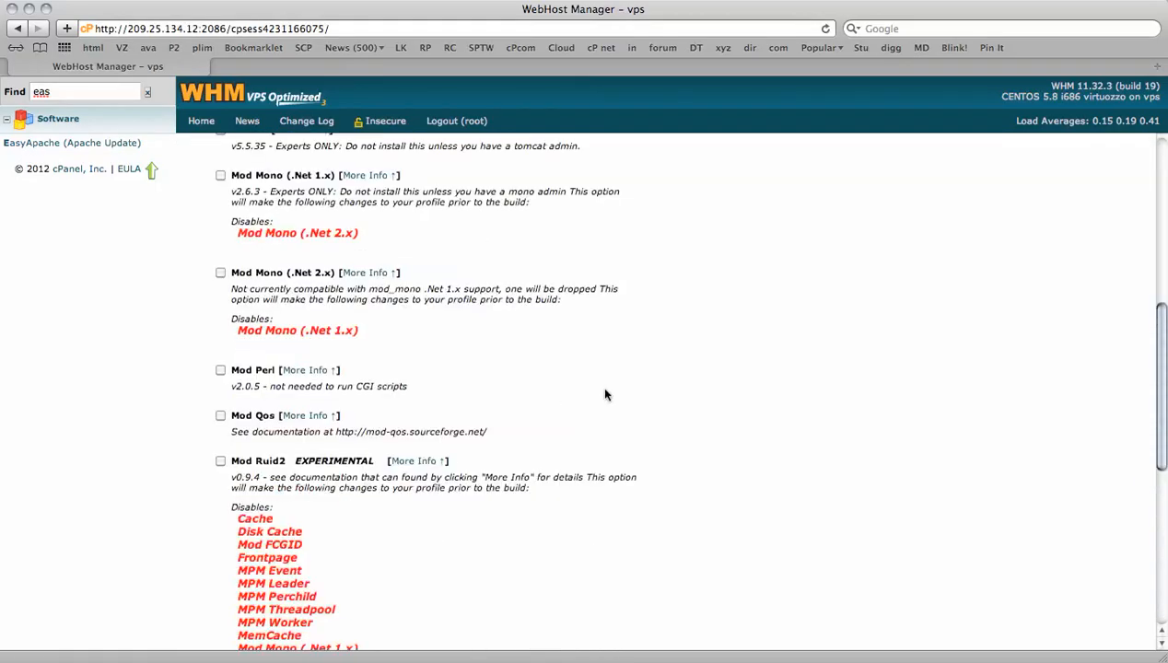
scroll(down, 3)
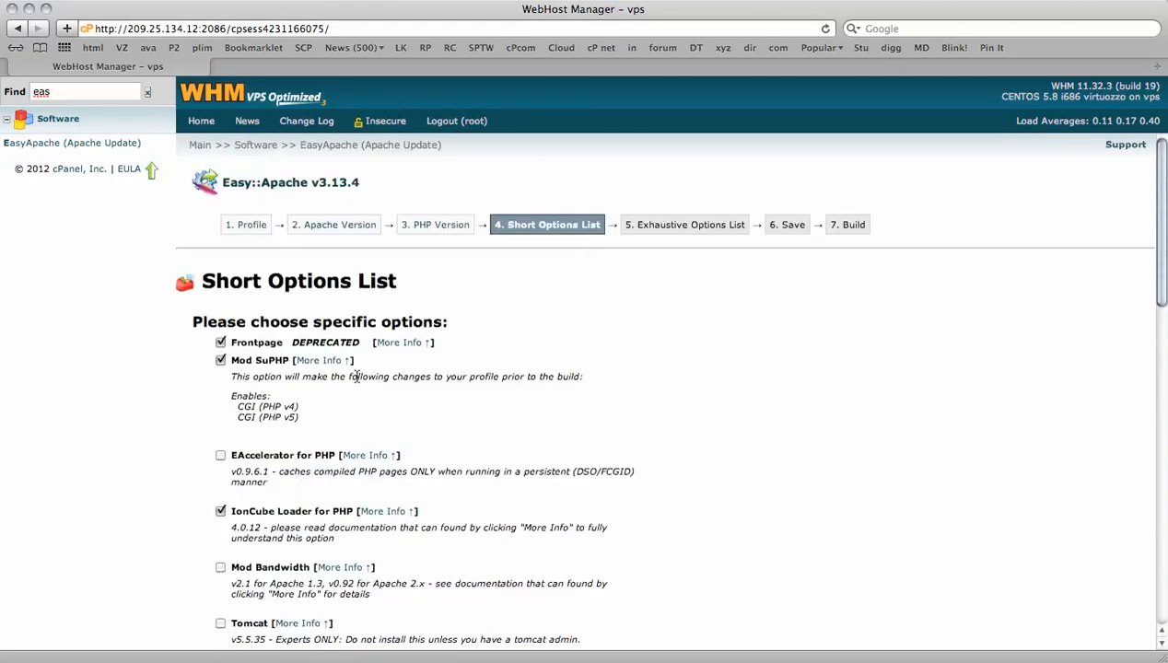
scroll(down, 3)
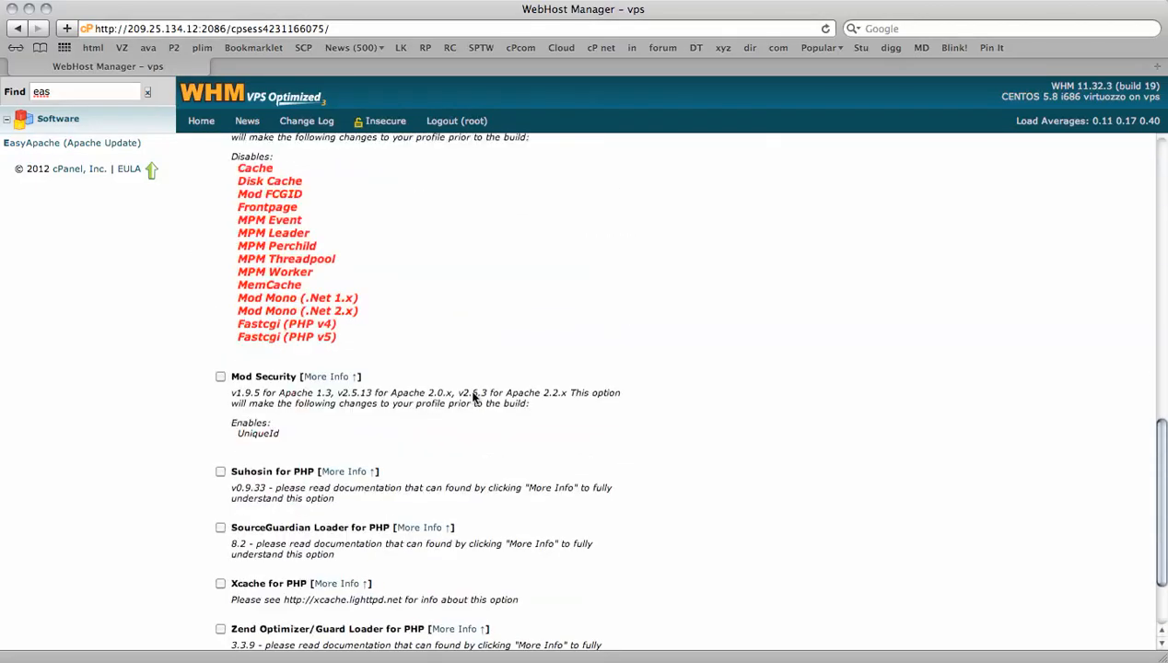
scroll(down, 3)
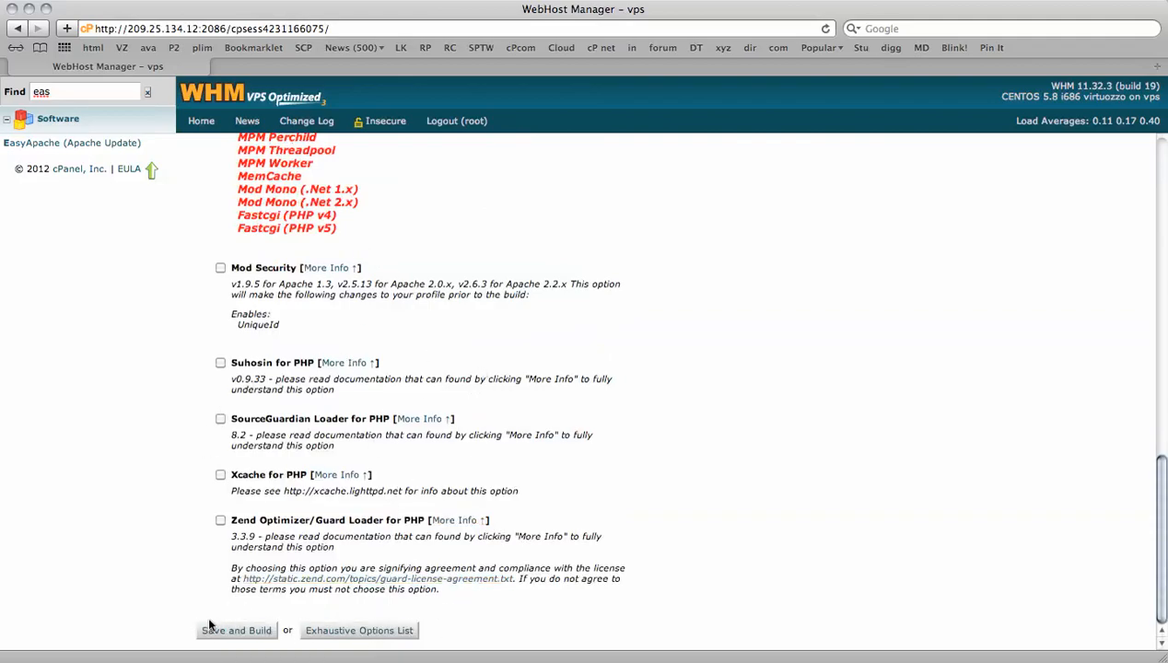
mouse_move(165, 615)
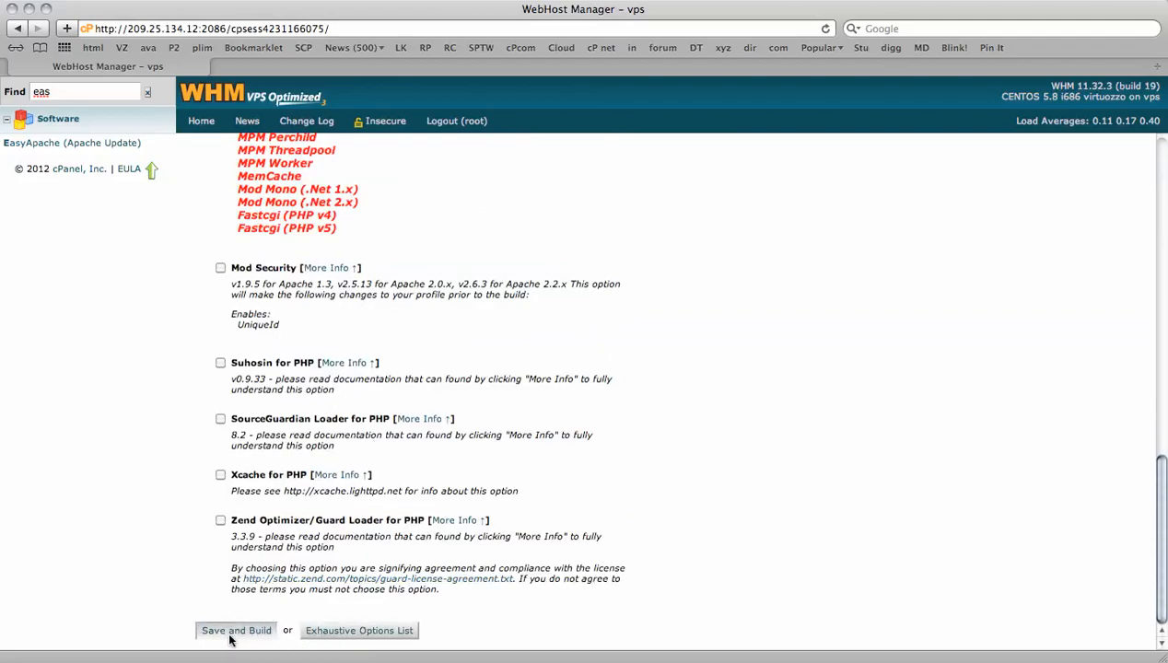
Review the Exhaustive Options List's Apache, PHP 5.3.13 and Preferences sections down to the save options.
click(358, 630)
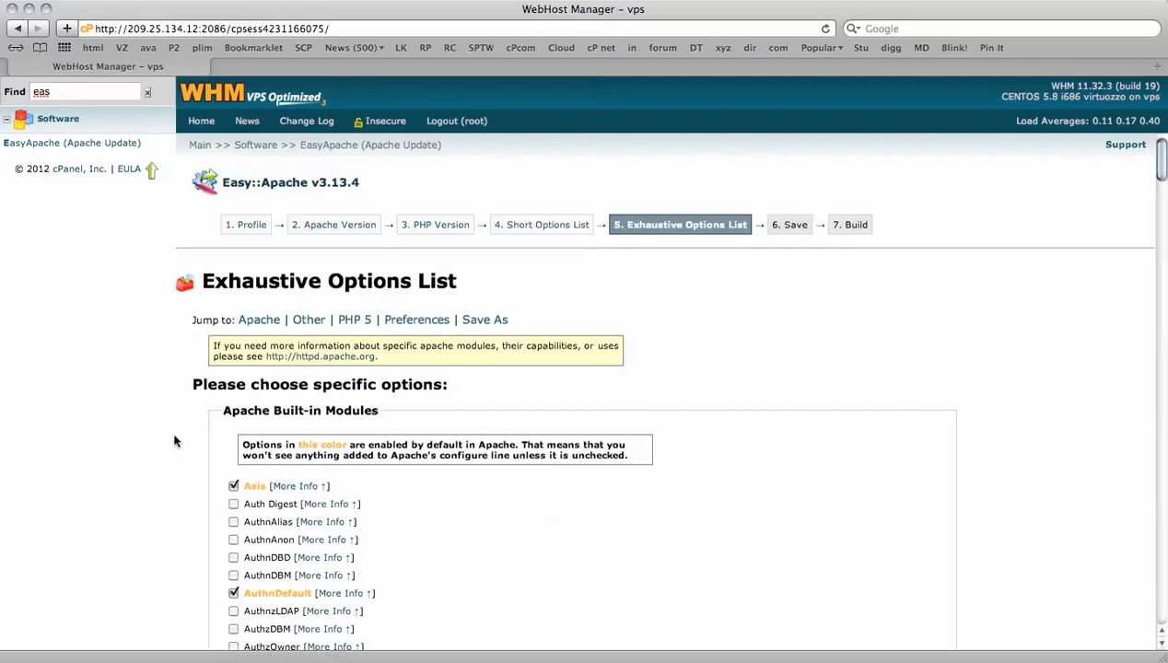
scroll(down, 3)
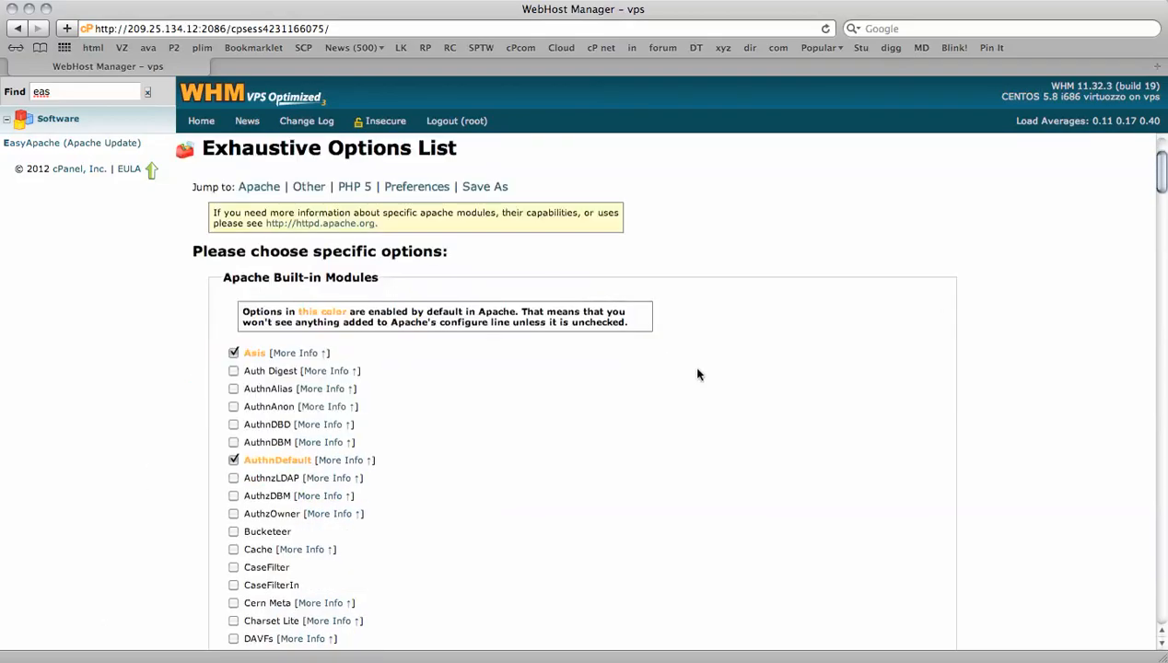
scroll(down, 3)
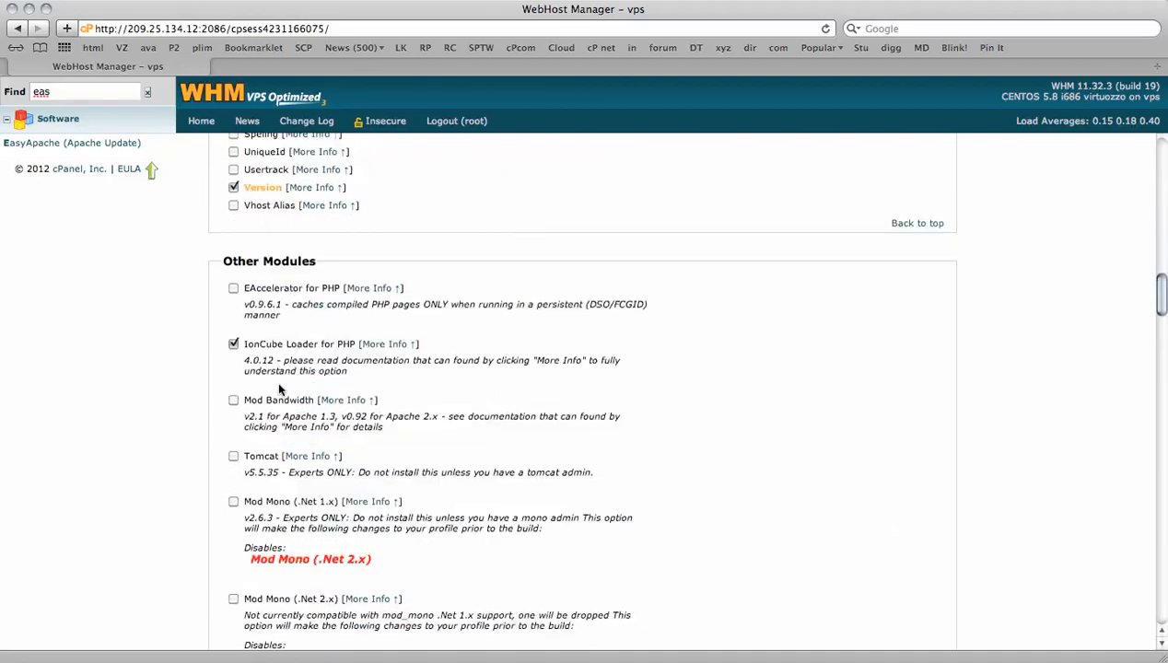
scroll(down, 3)
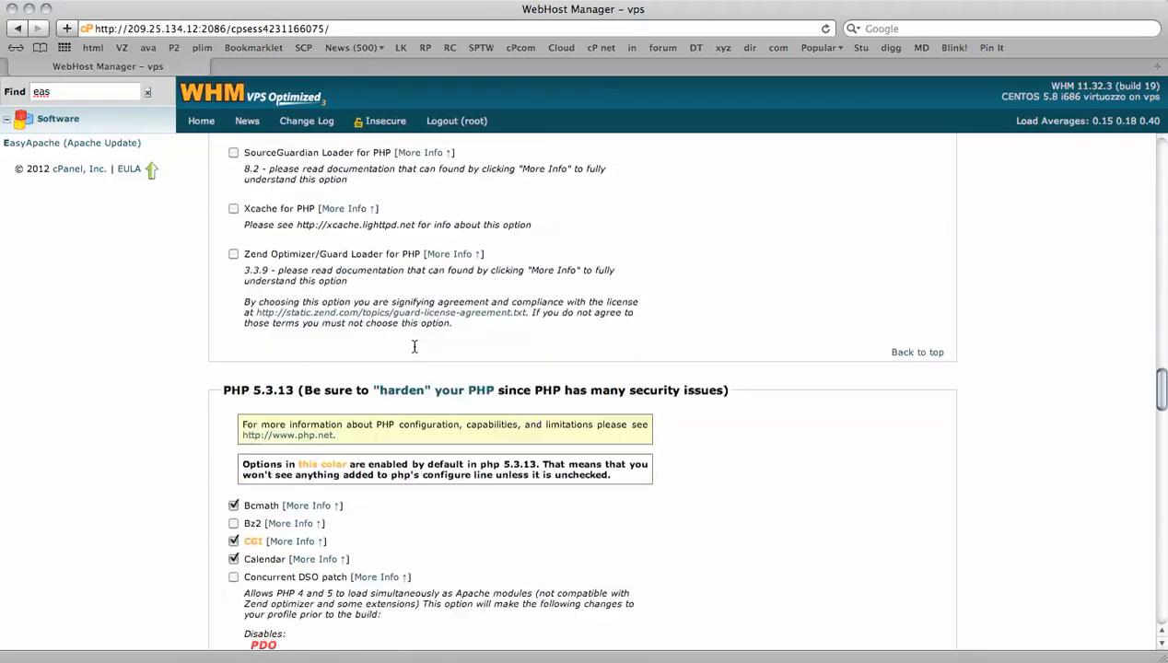
scroll(down, 3)
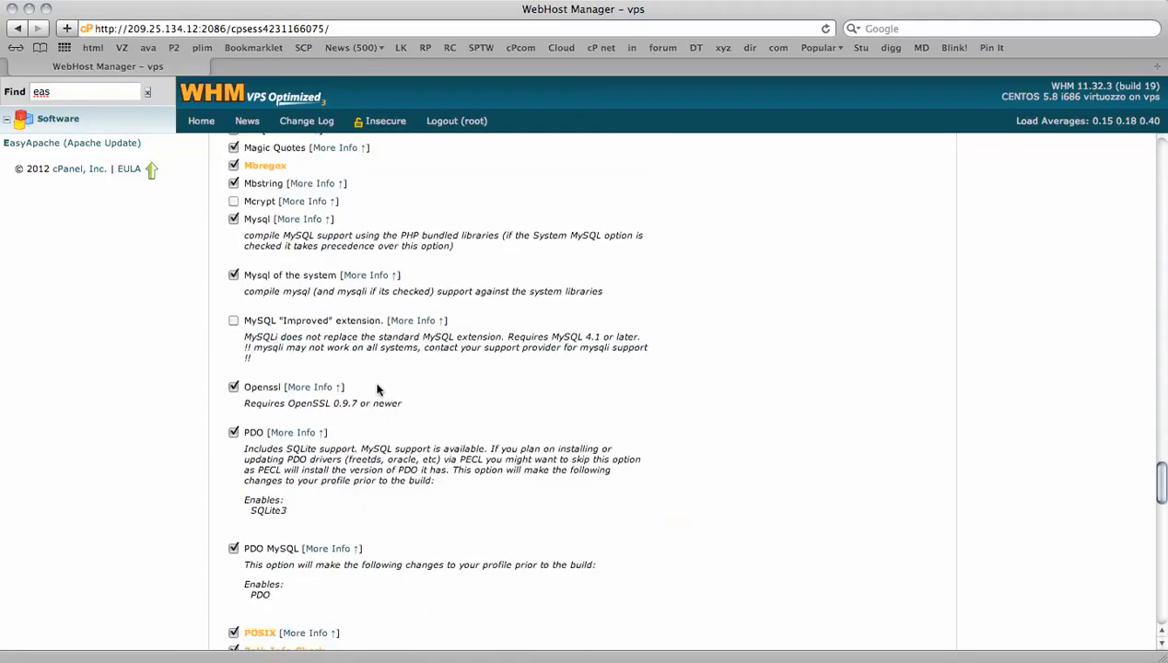
scroll(down, 3)
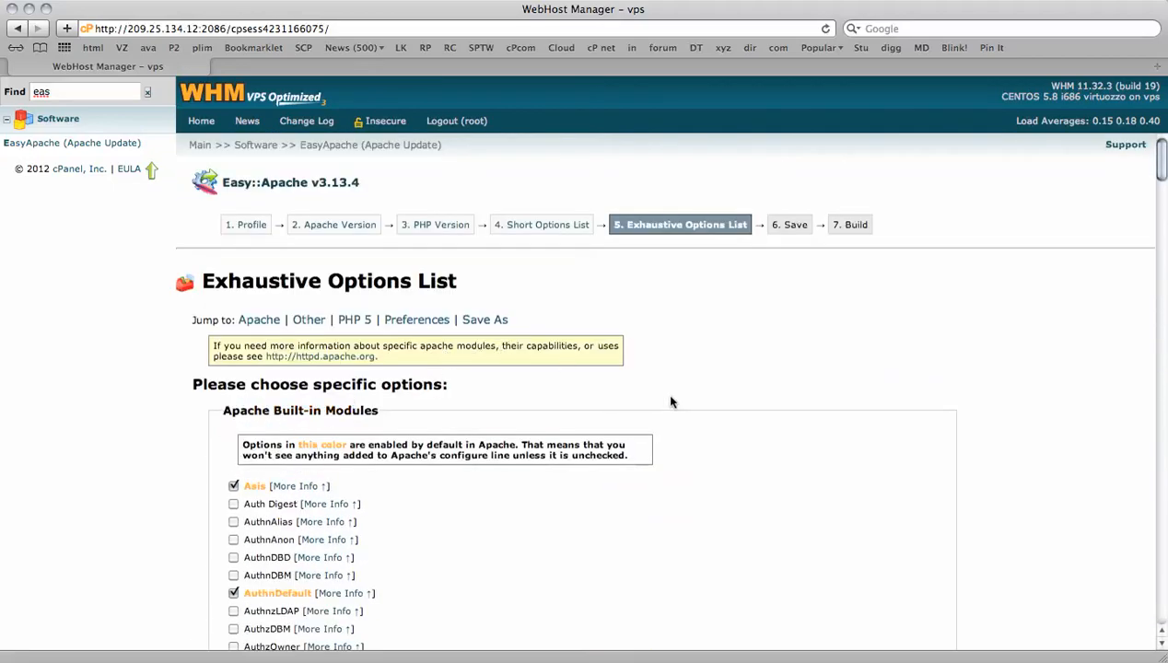
scroll(down, 3)
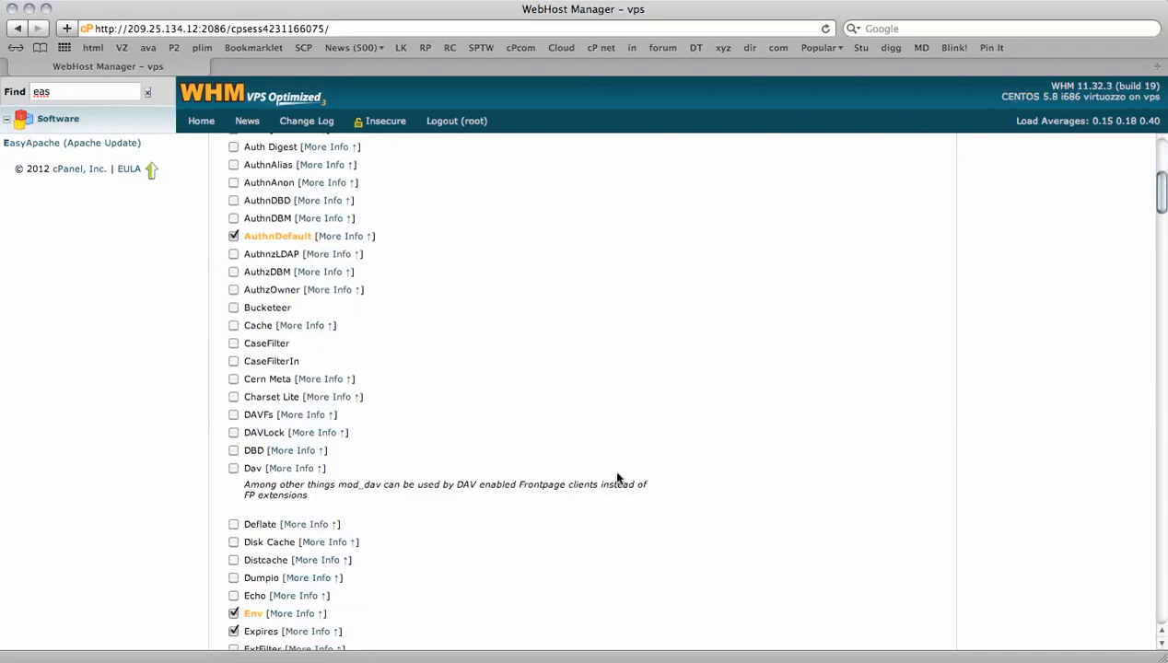
scroll(down, 3)
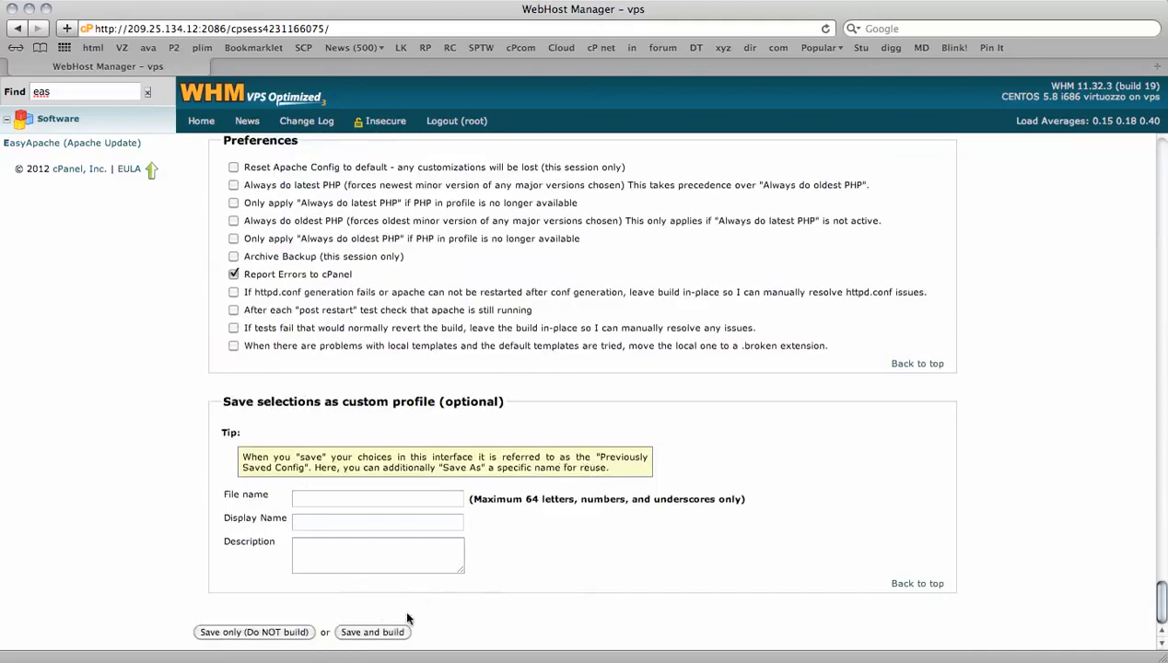
Save and build, confirming the Apache/PHP recompile now and acknowledging the interruption warning.
click(372, 632)
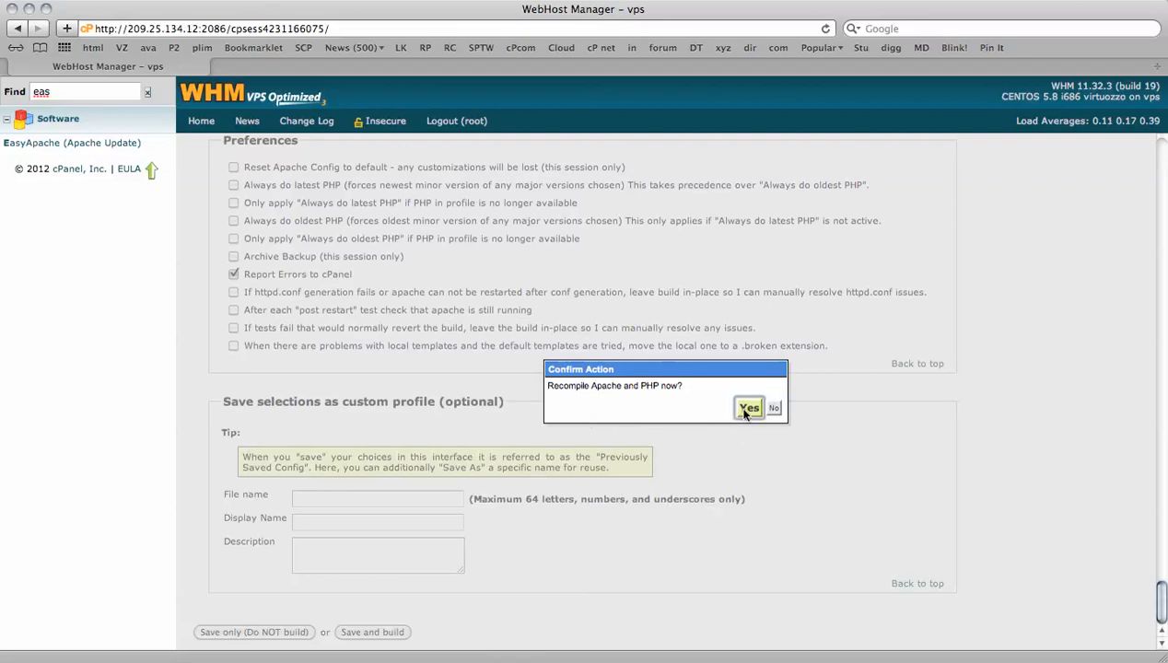
click(748, 409)
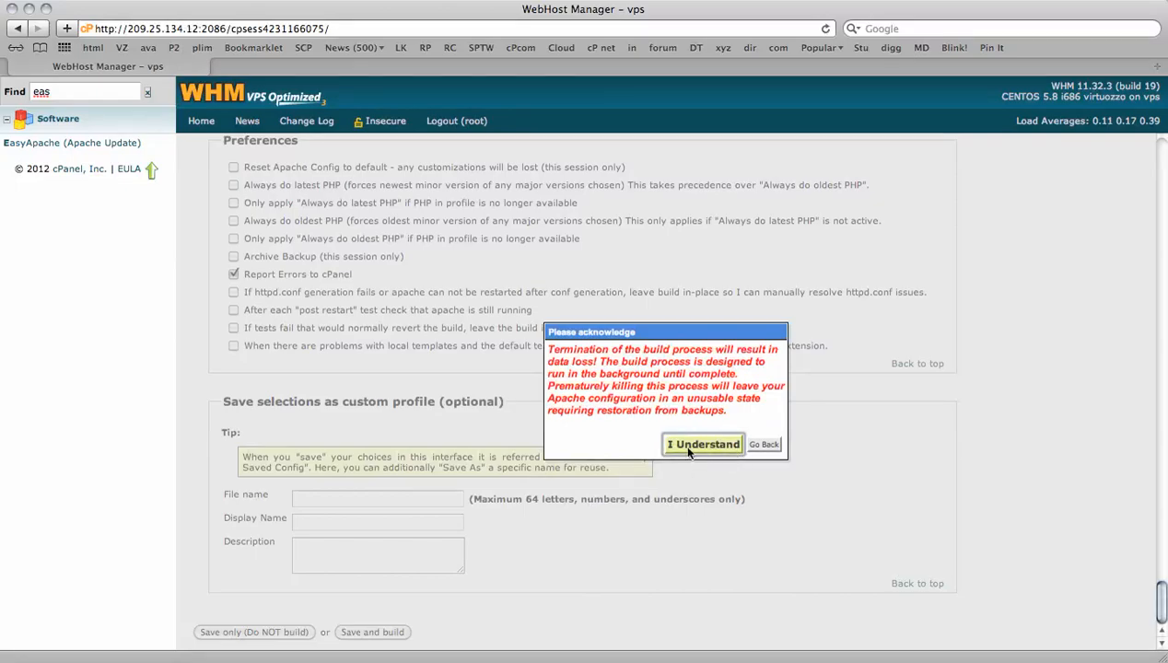
click(704, 444)
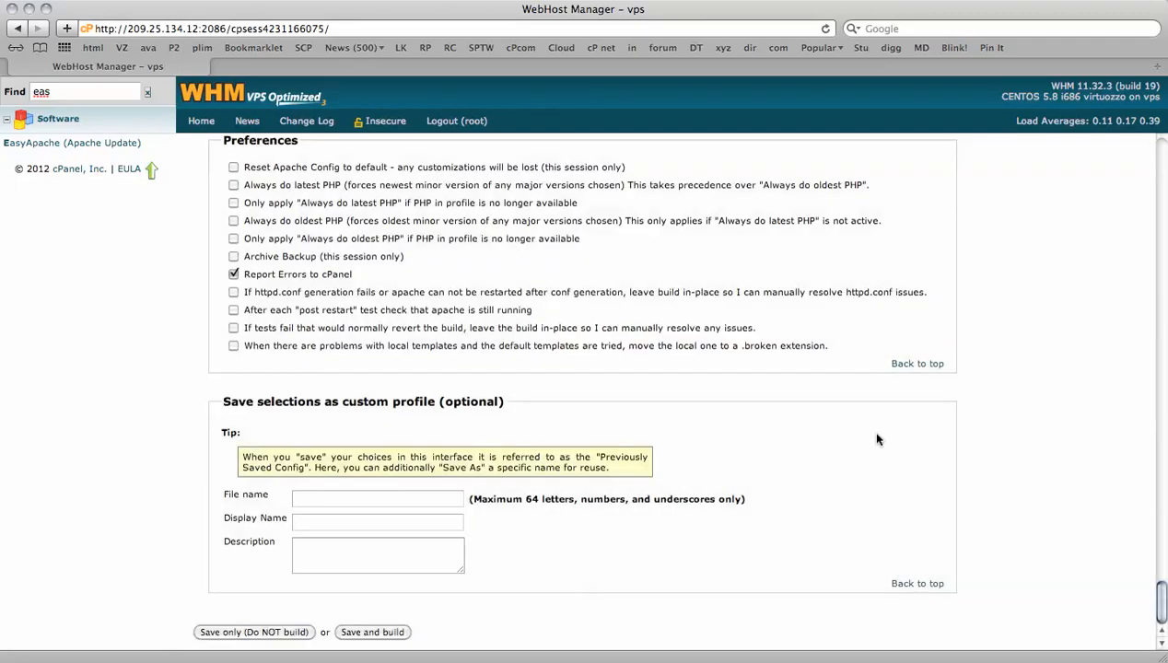
click(379, 634)
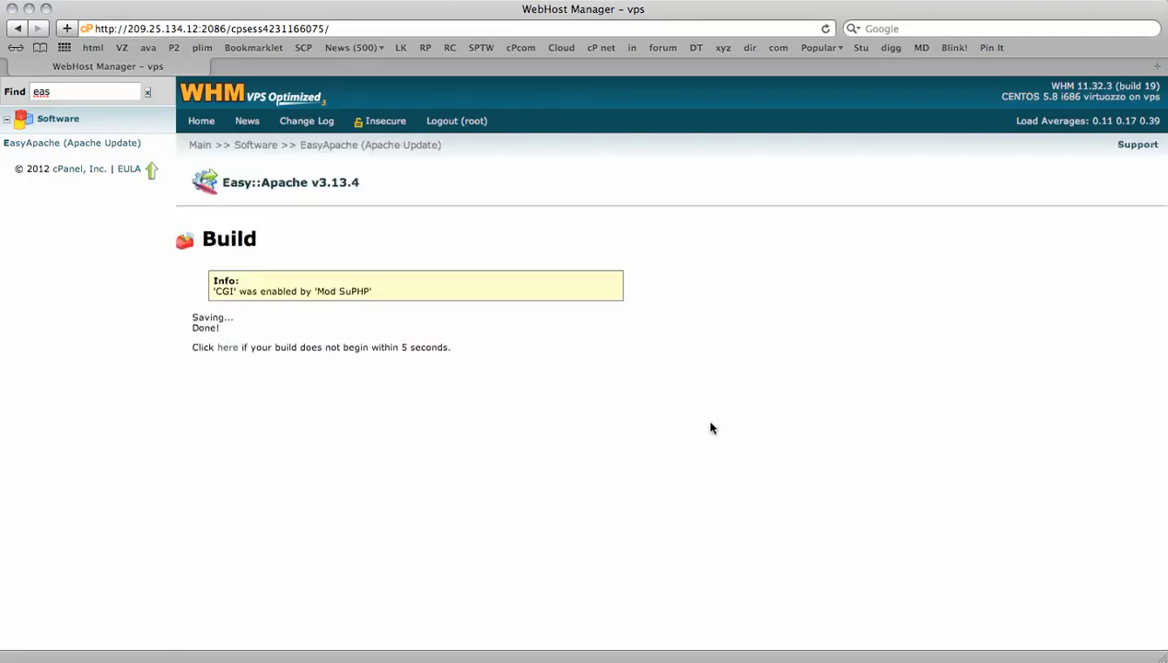
mouse_move(361, 420)
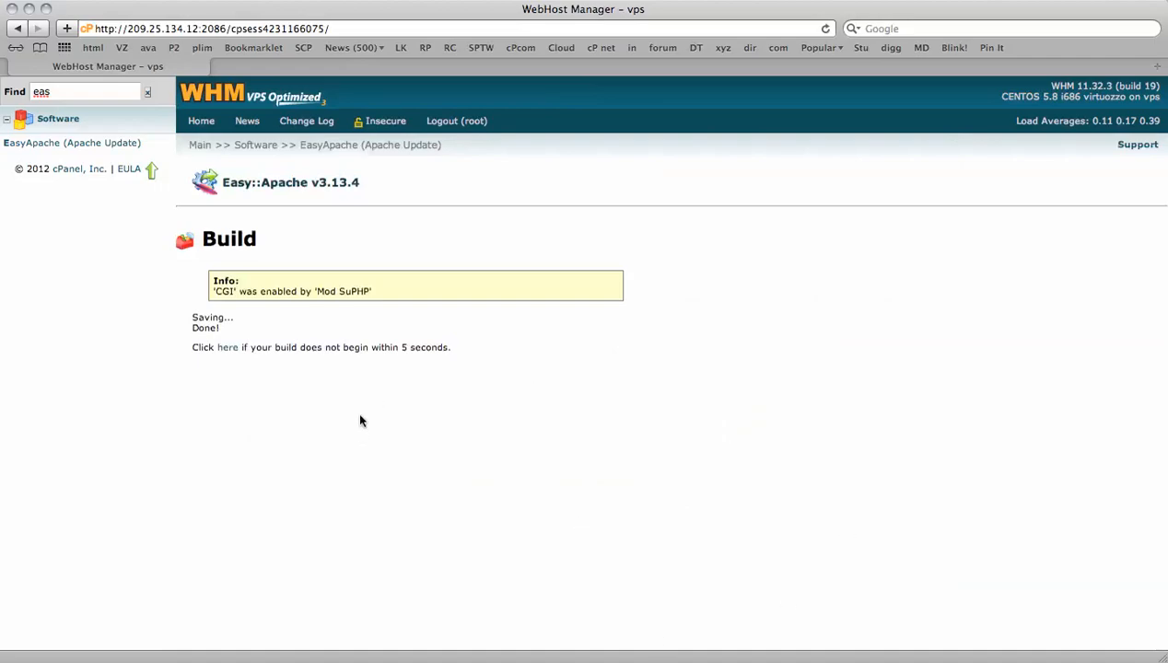
mouse_move(397, 420)
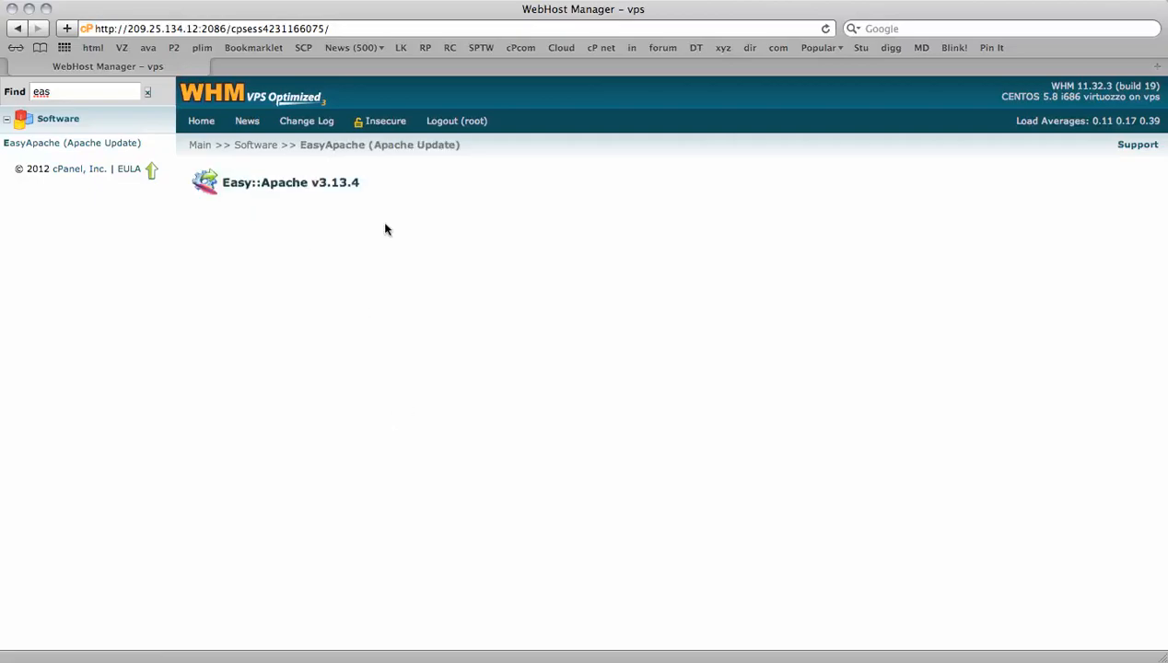
mouse_move(365, 293)
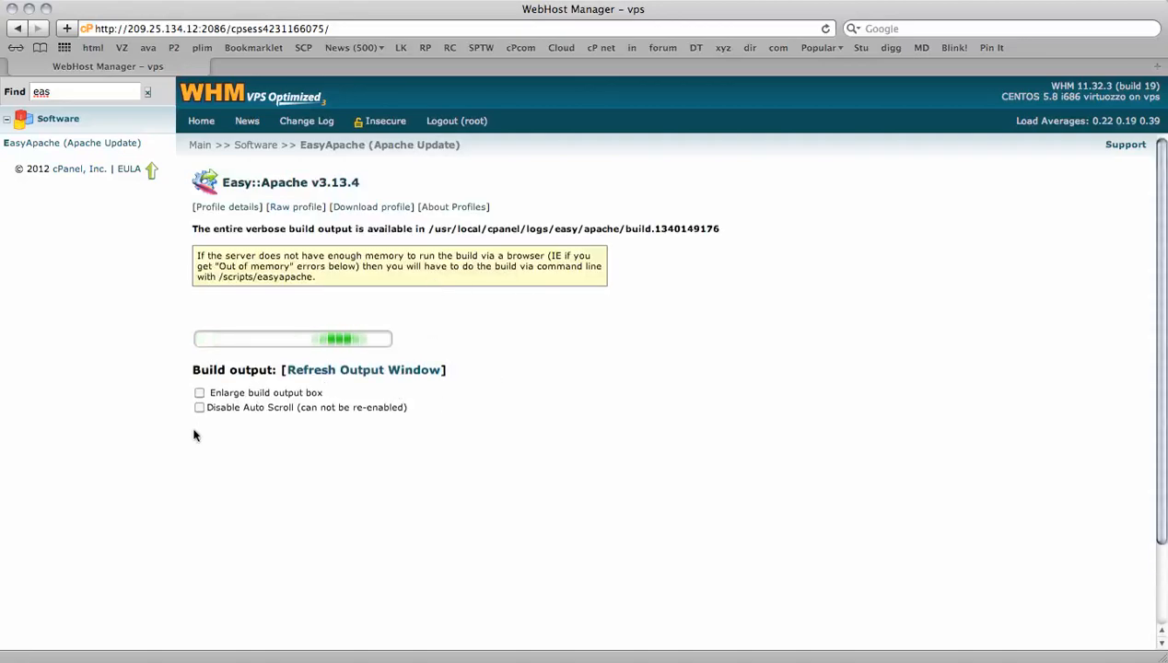
mouse_move(520, 519)
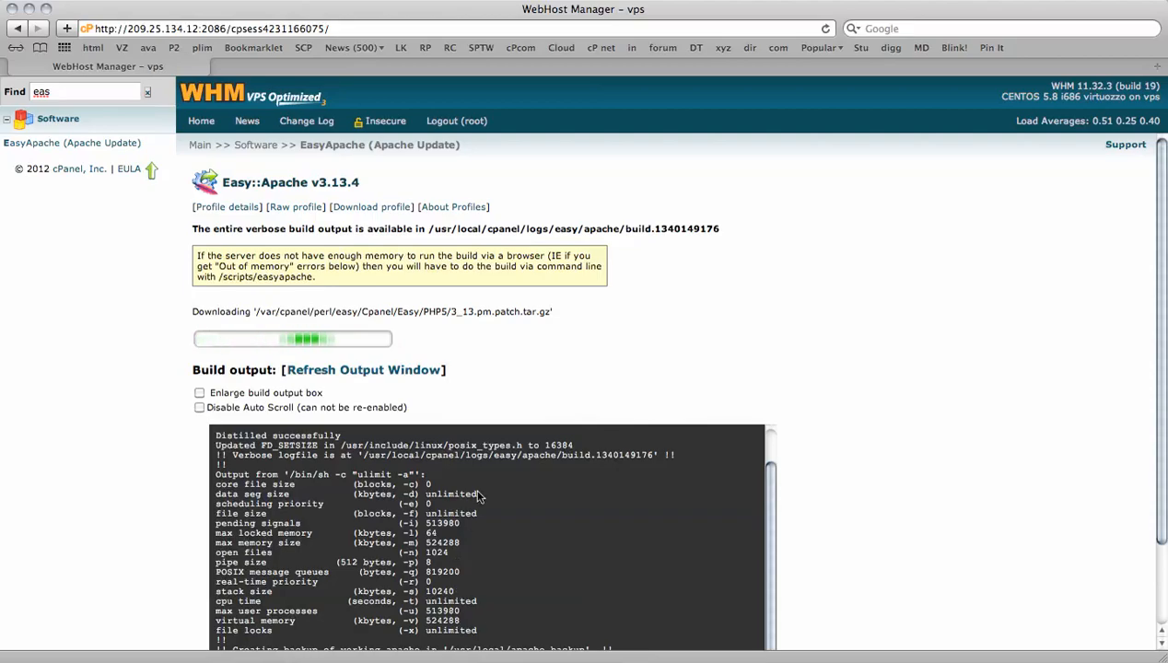
mouse_move(406, 351)
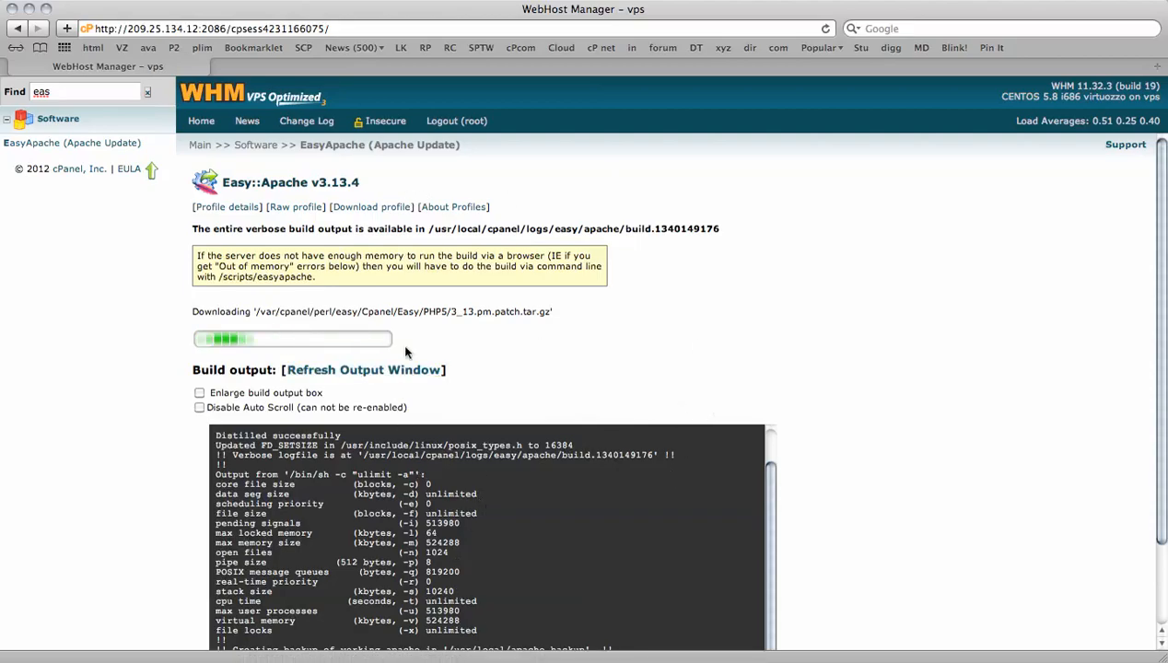
mouse_move(695, 398)
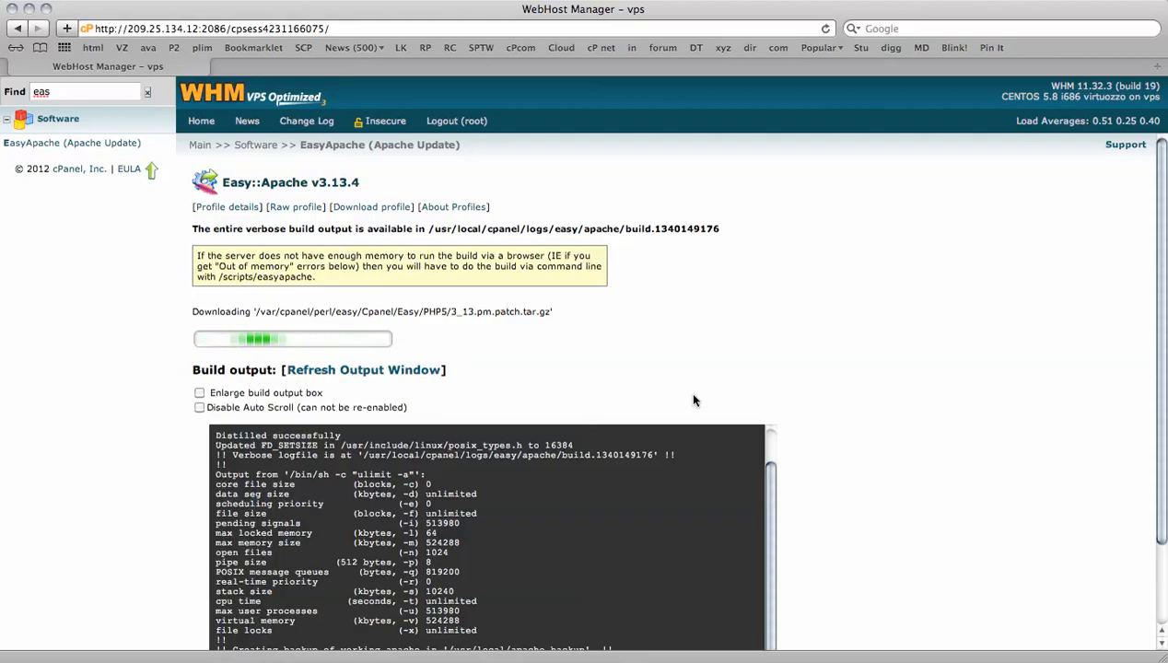
mouse_move(486, 200)
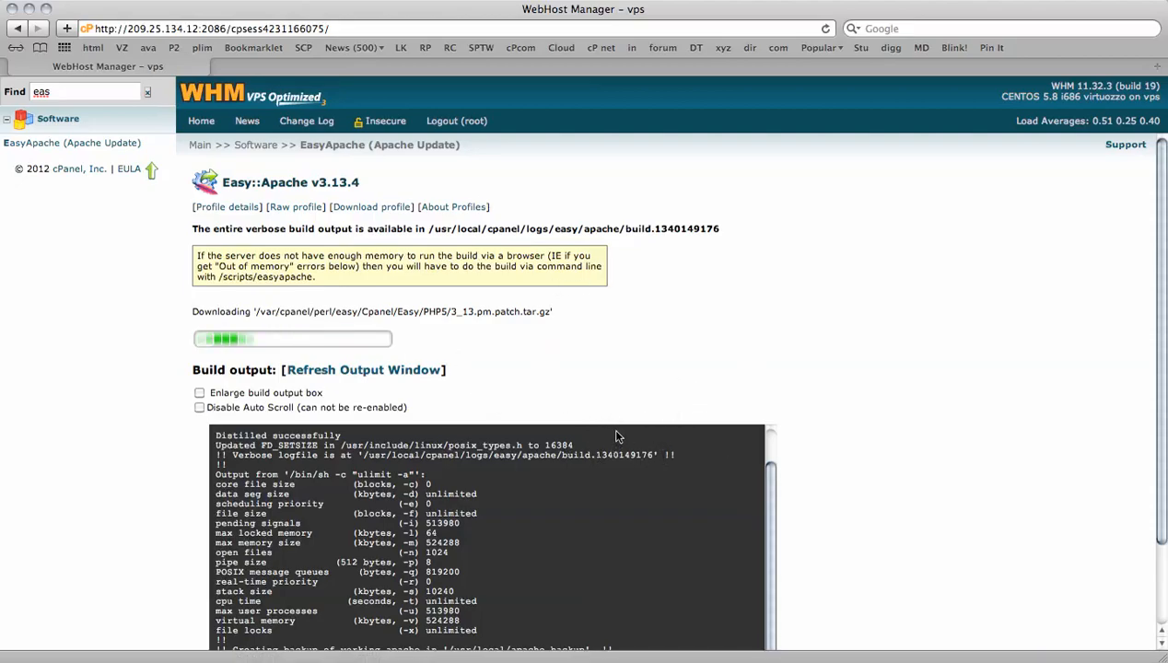
mouse_move(855, 315)
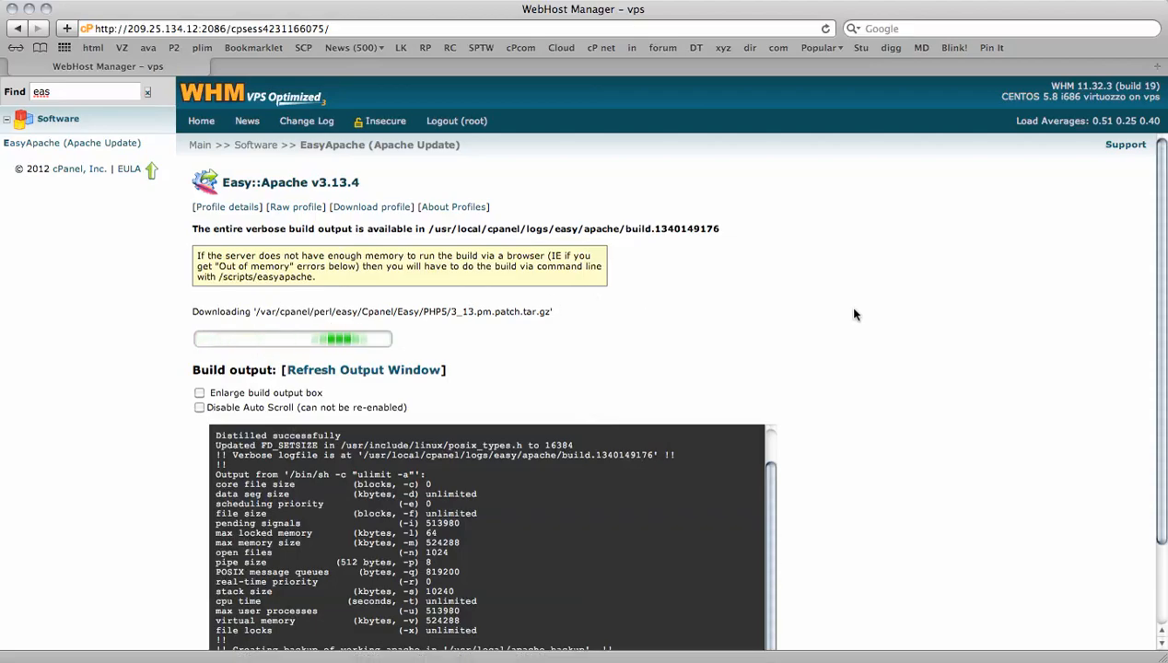